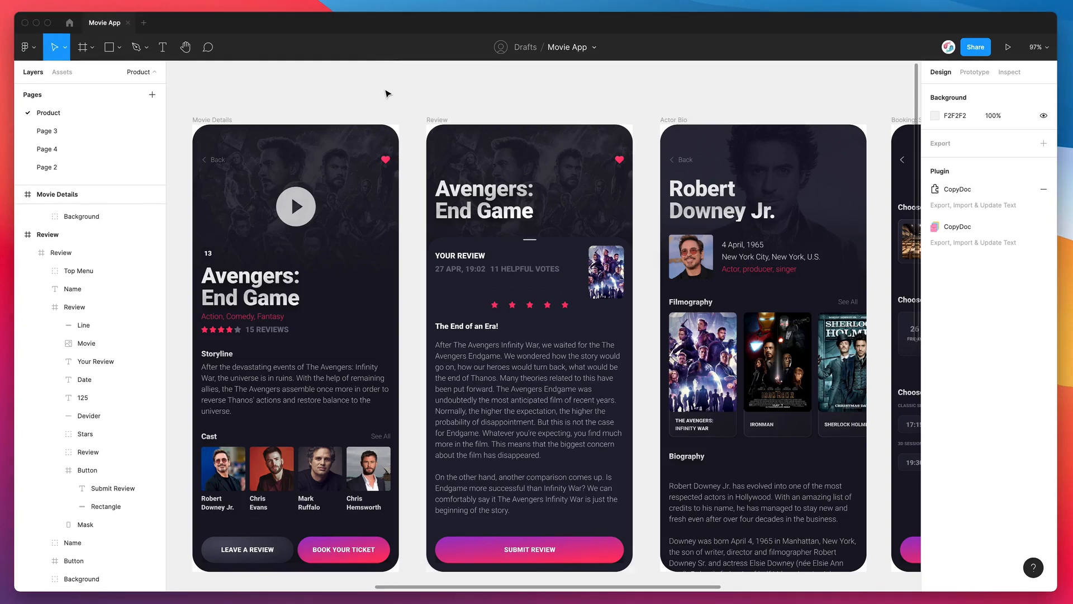
mouse_move(404, 89)
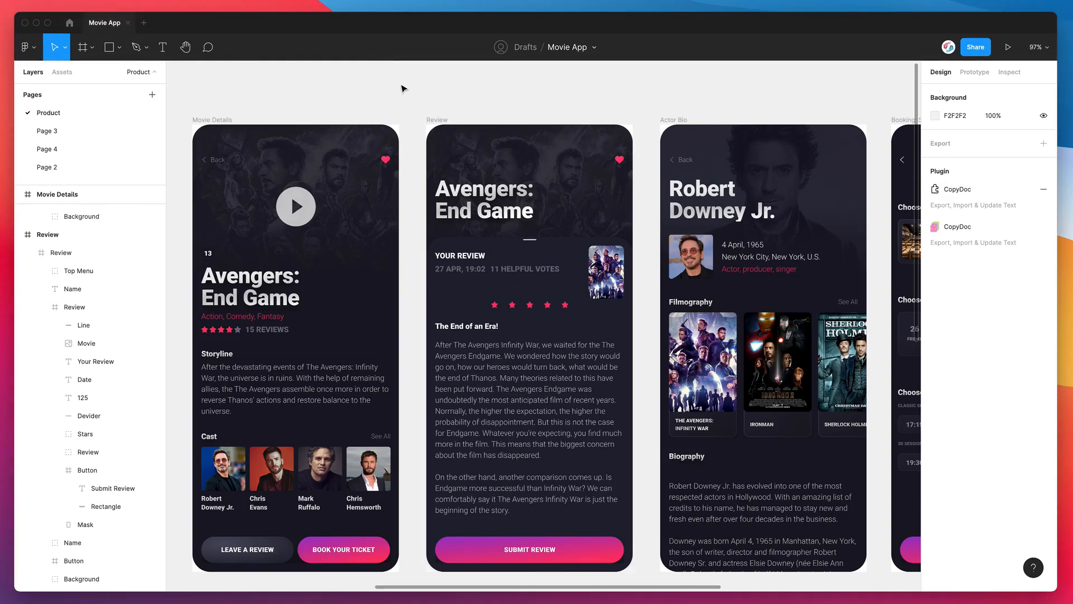
Step: Select the Review screen frame in the Movie App file
click(529, 349)
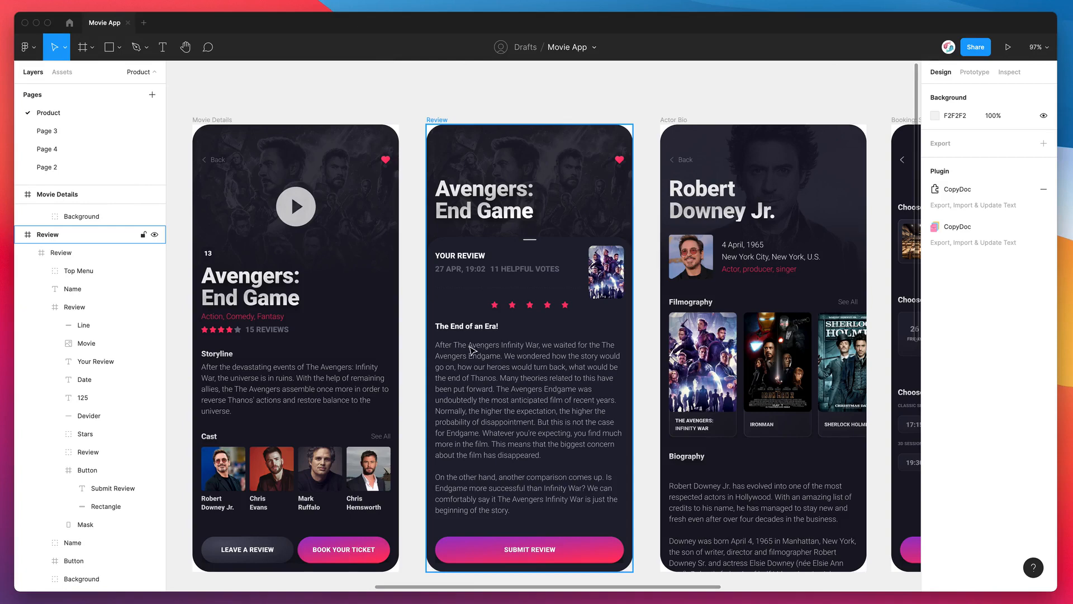
mouse_move(499, 377)
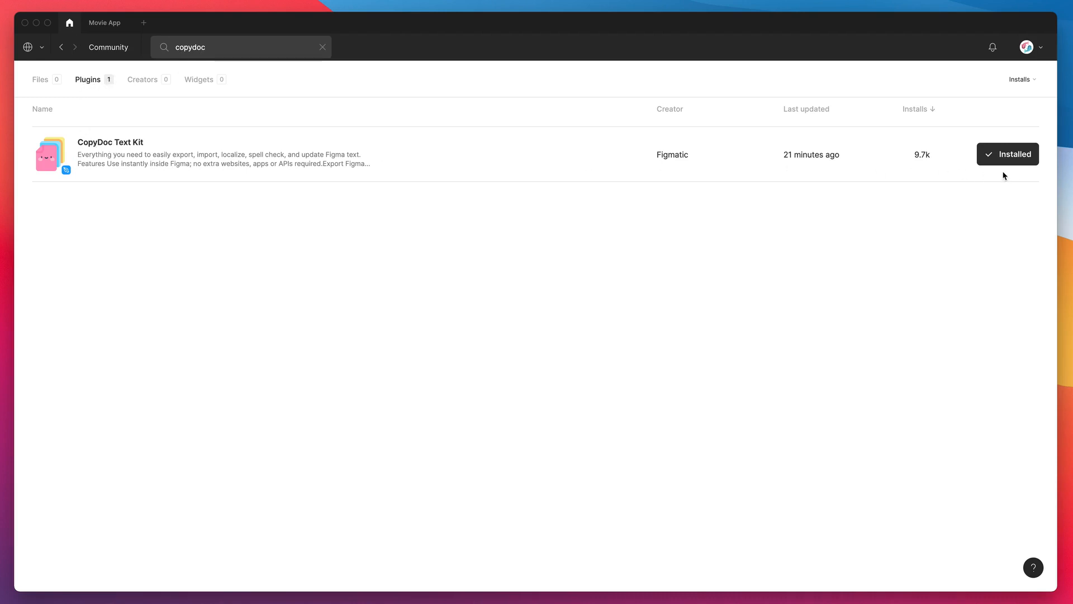
mouse_move(926, 180)
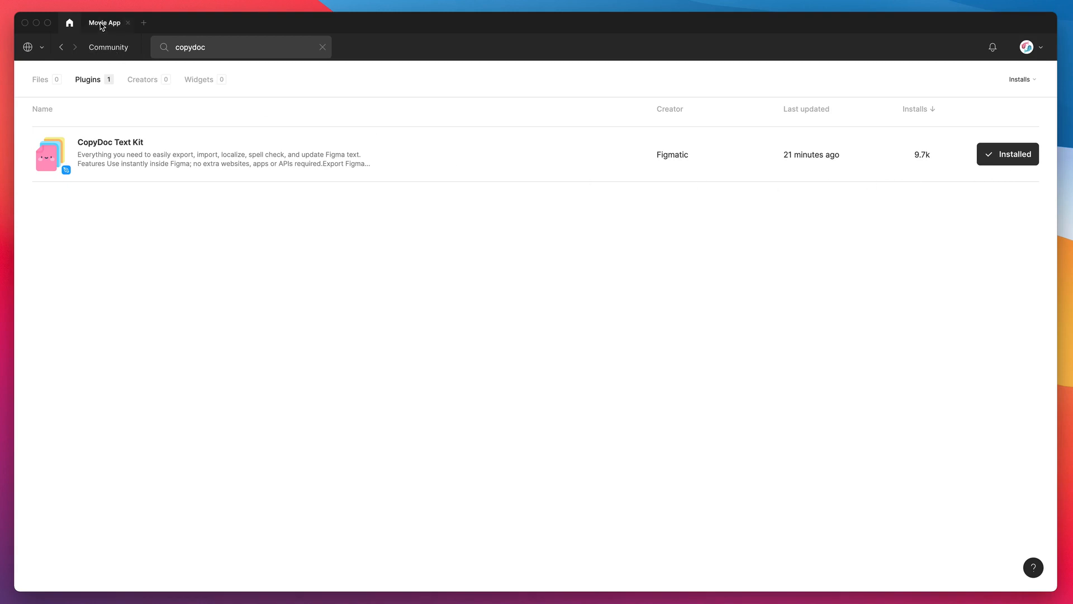
Step: Return to the Movie App file and launch CopyDoc Text Kit from the canvas Plugins menu
click(103, 22)
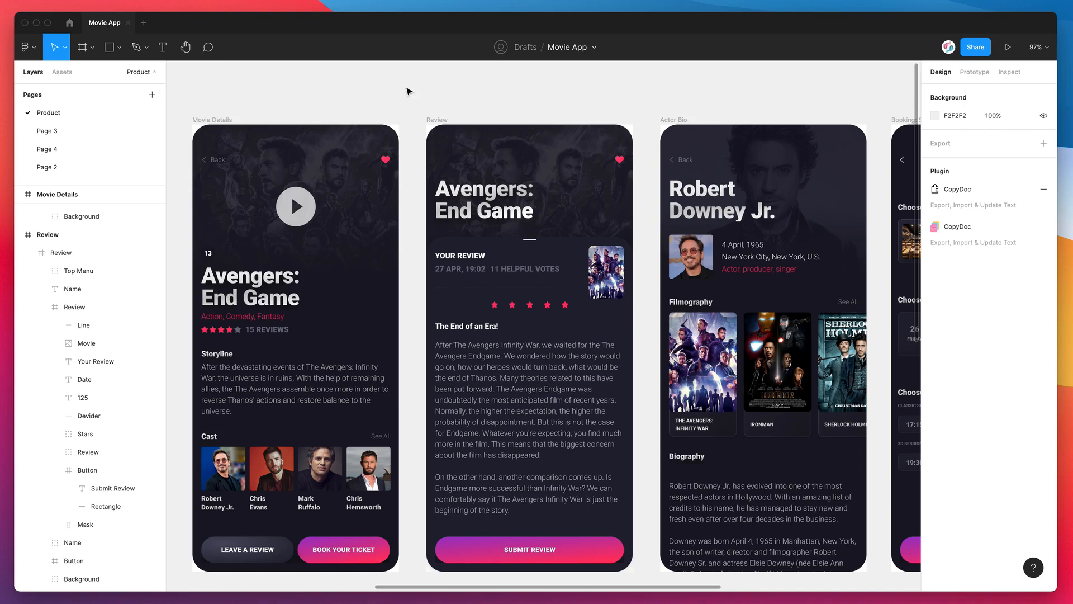
right_click(407, 90)
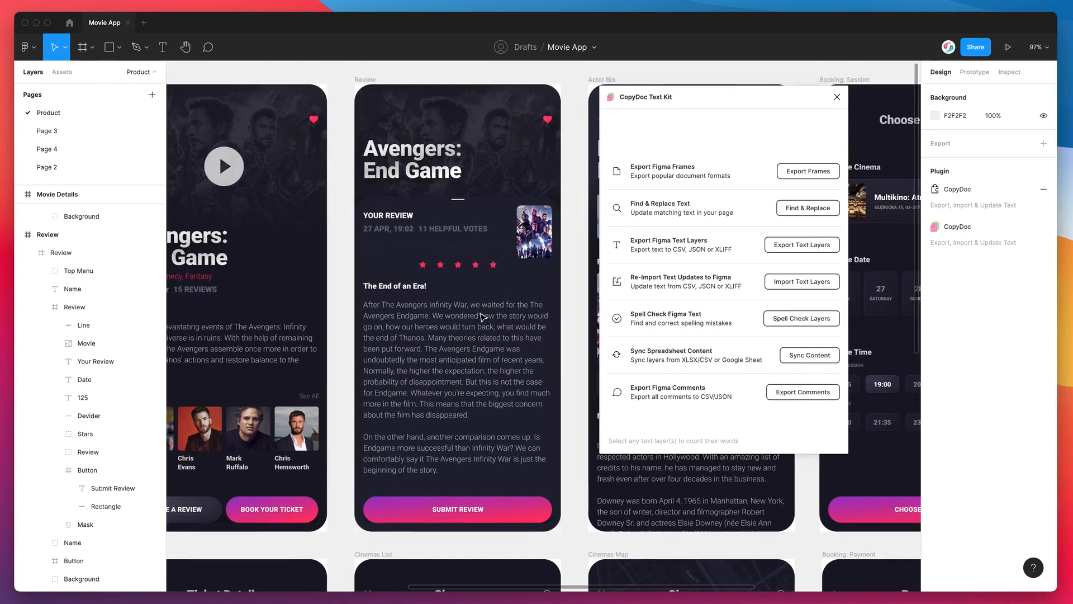
Step: Move the plugin window aside and select the 'After Avengers…' body text to count it
drag(719, 96, 668, 79)
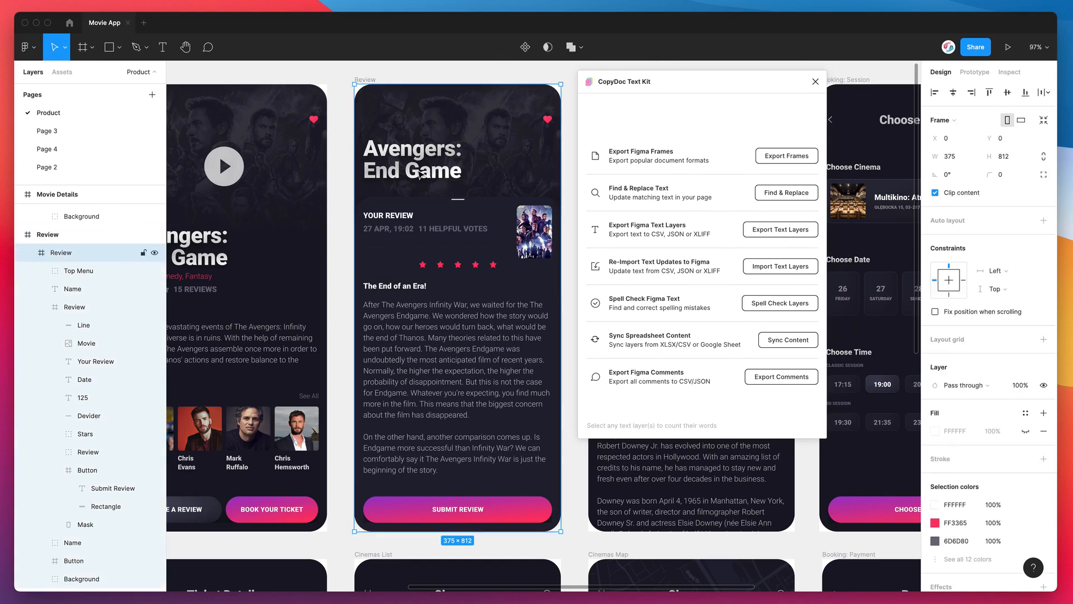
click(412, 159)
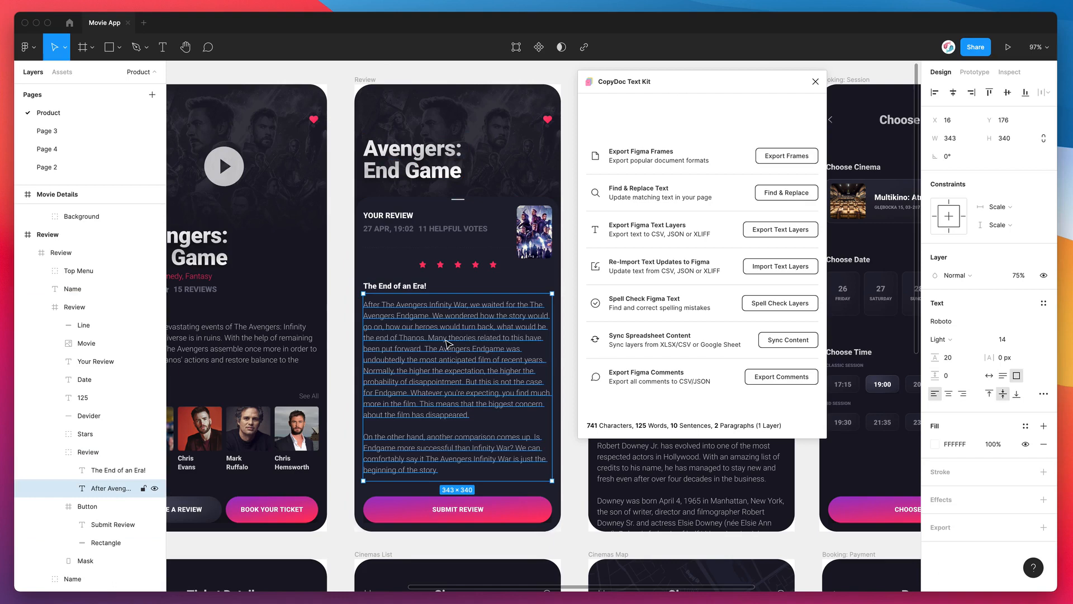
mouse_move(433, 362)
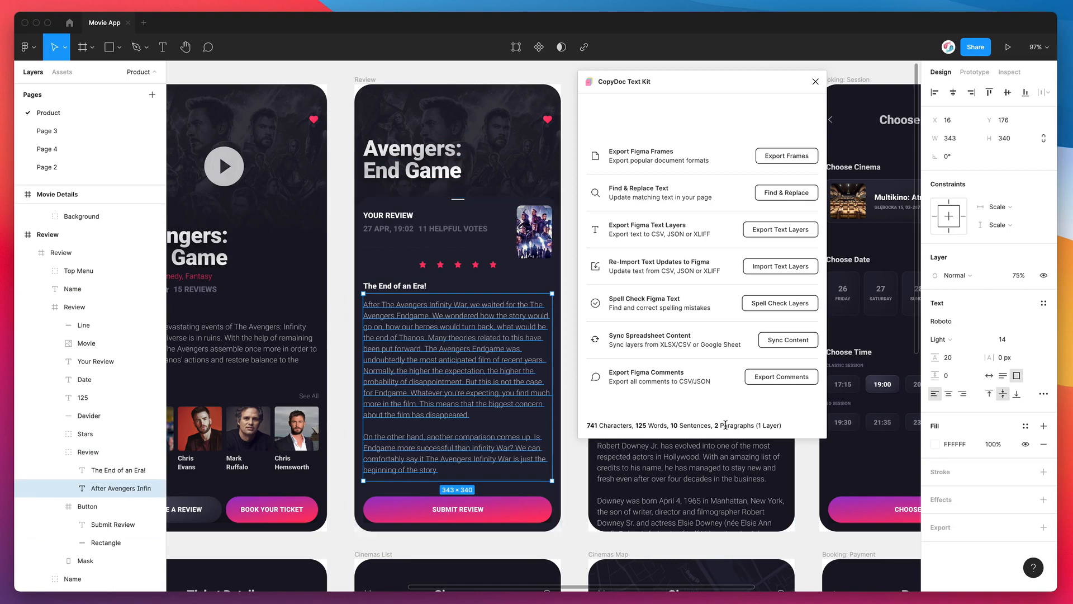
mouse_move(693, 442)
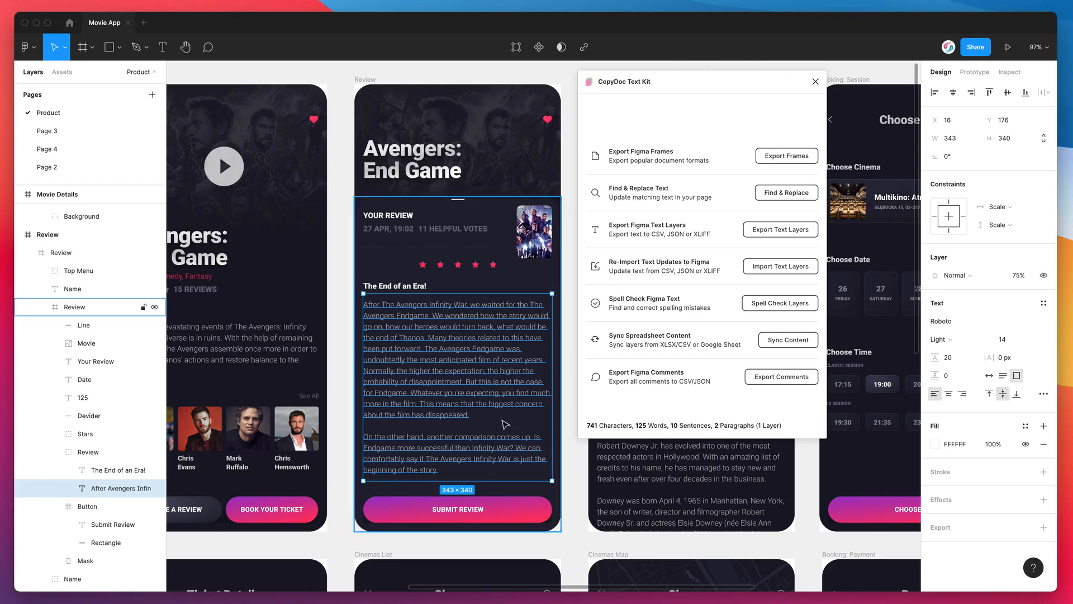
mouse_move(587, 424)
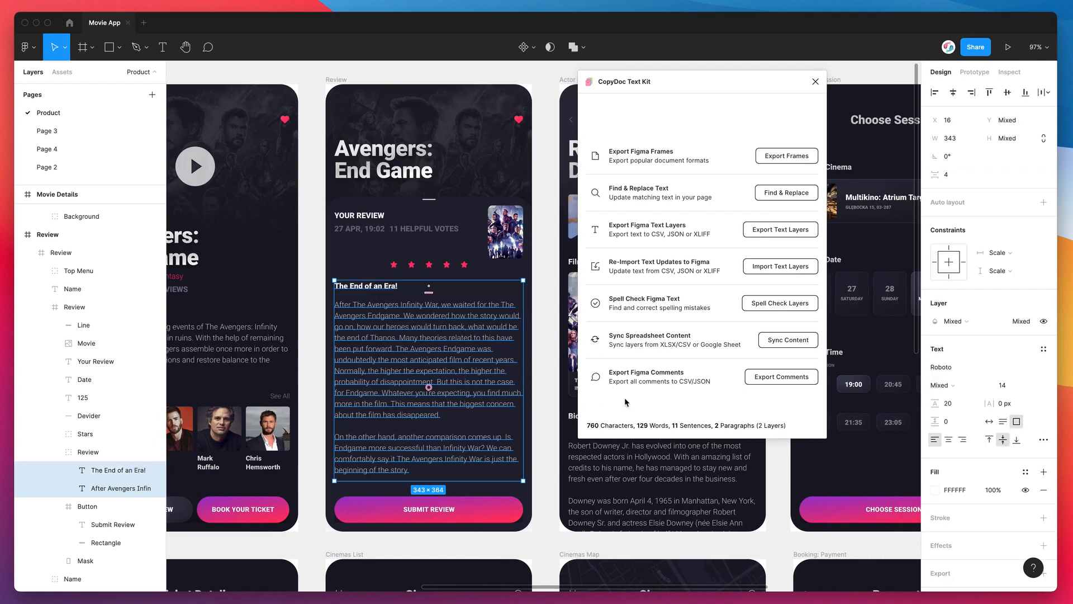
mouse_move(657, 424)
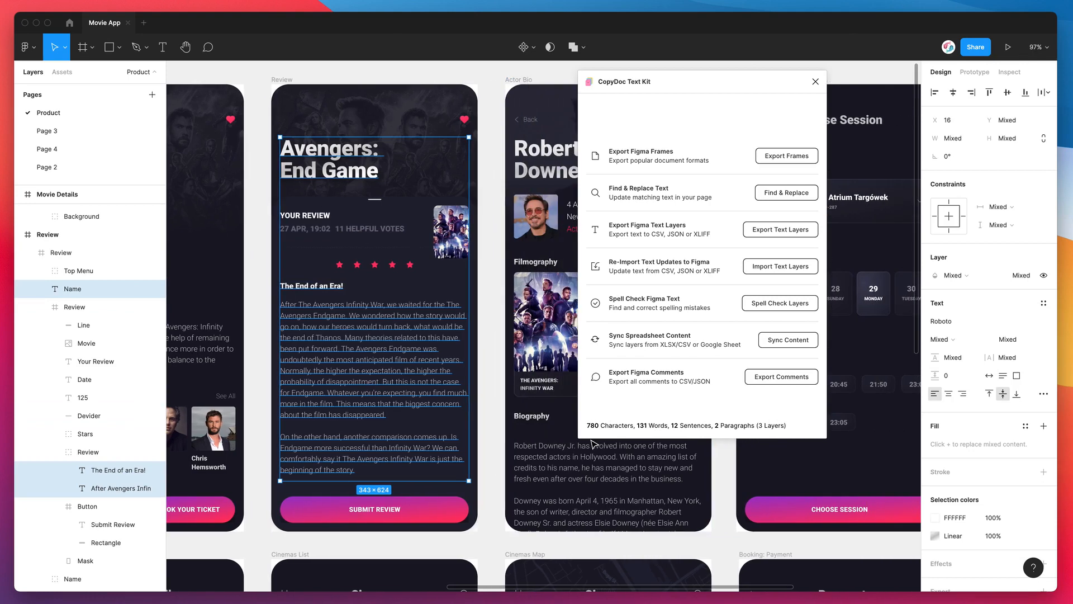
mouse_move(355, 387)
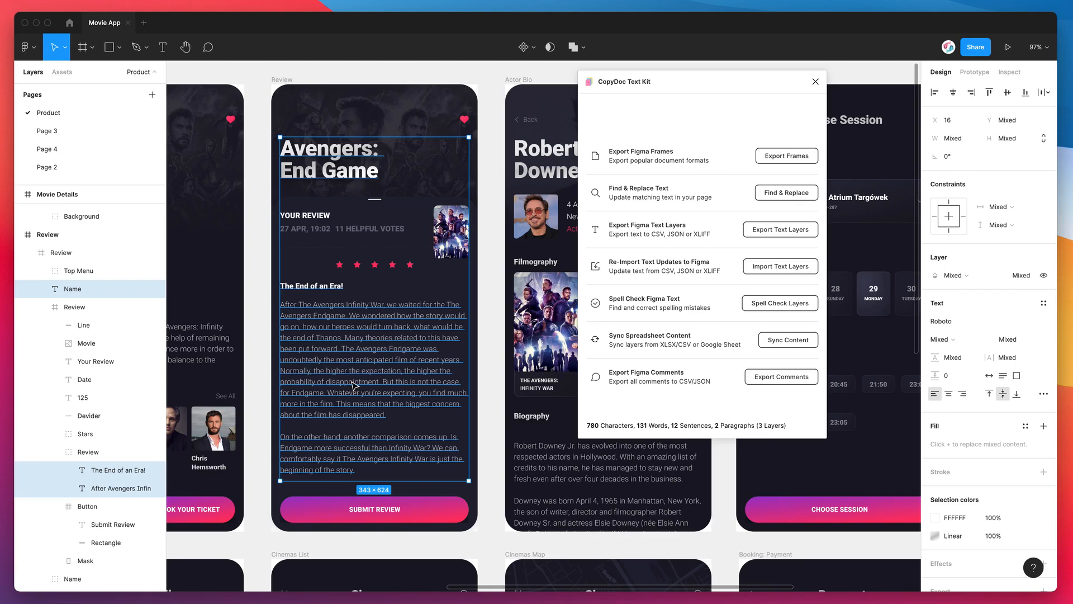
mouse_move(367, 329)
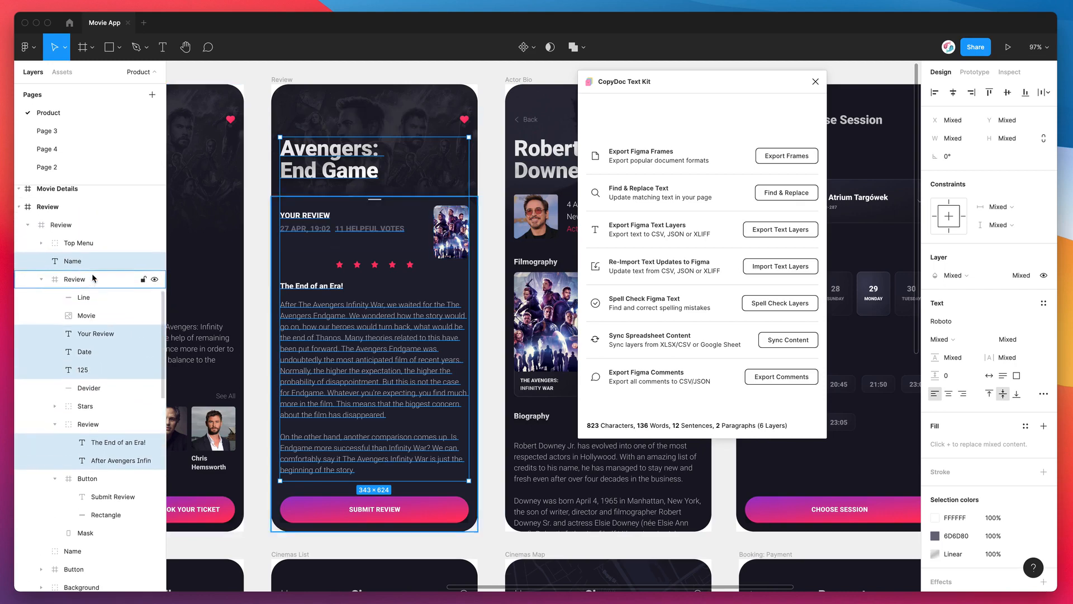
Step: Add the remaining review layers to the selection for an 823-character, 136-word total
click(71, 260)
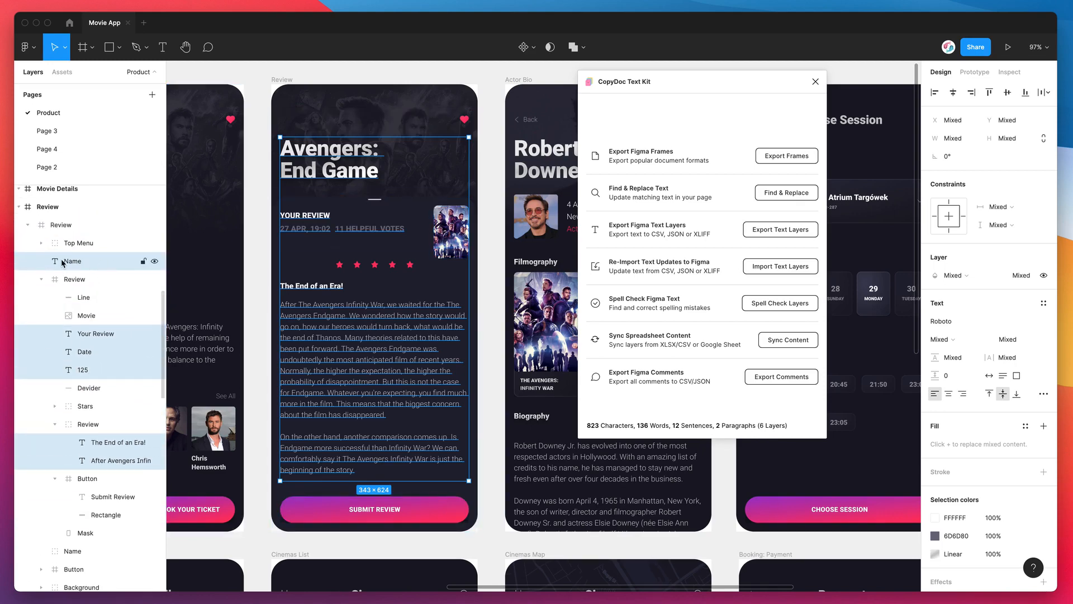